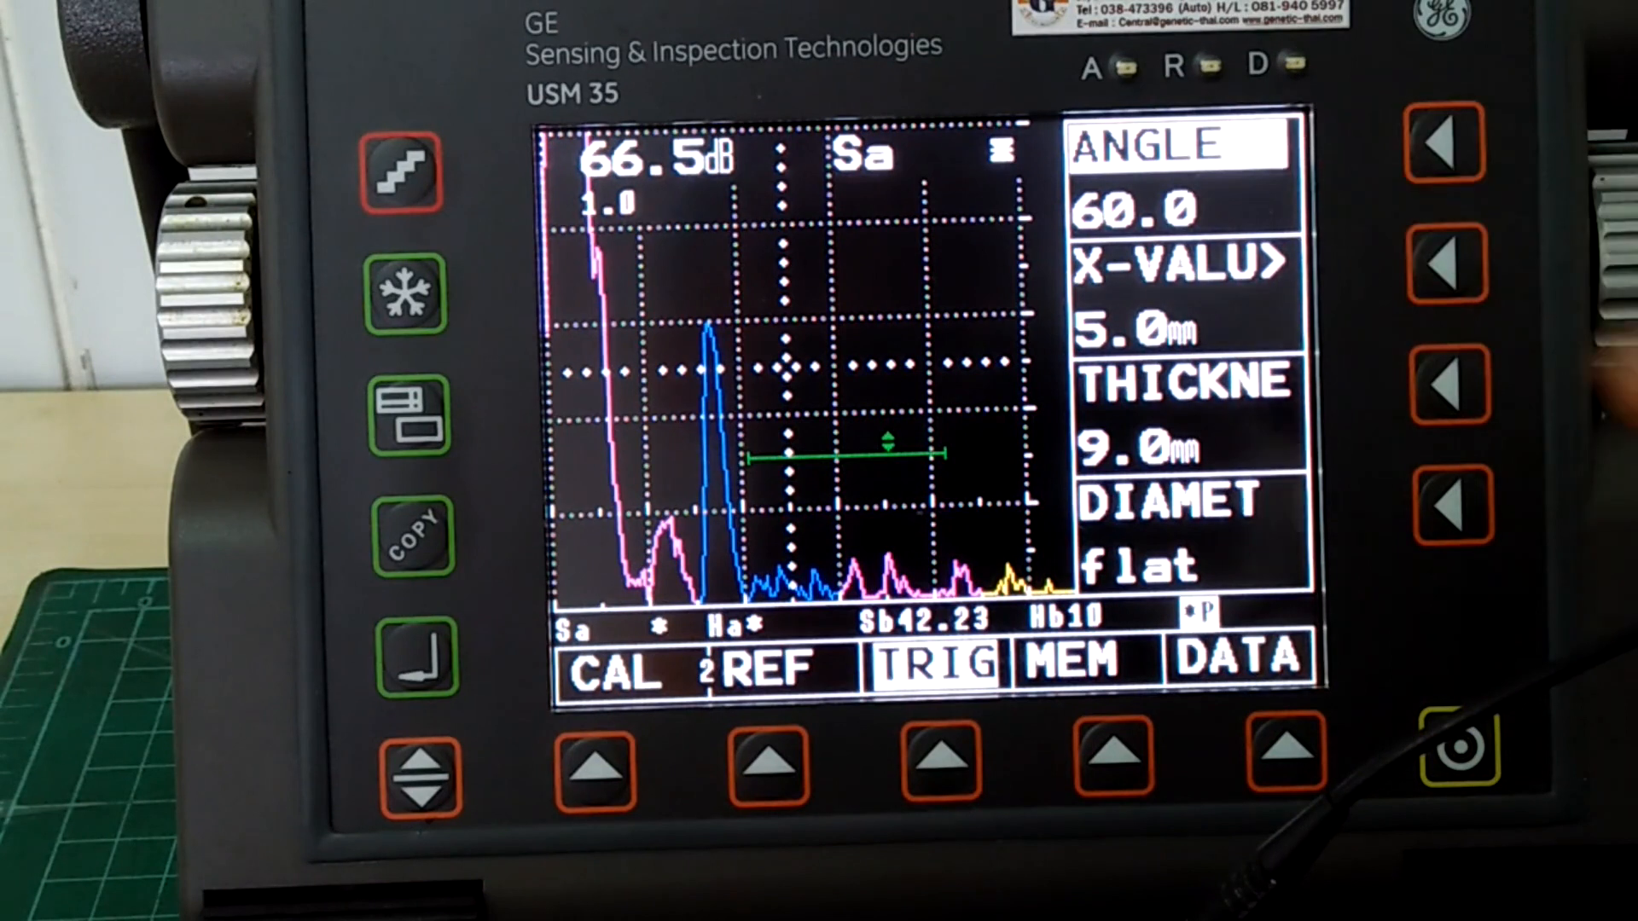
- Switch the TRIG X-VALUE readout to skip-colour mode 1 and unfreeze the live echo display
click(420, 773)
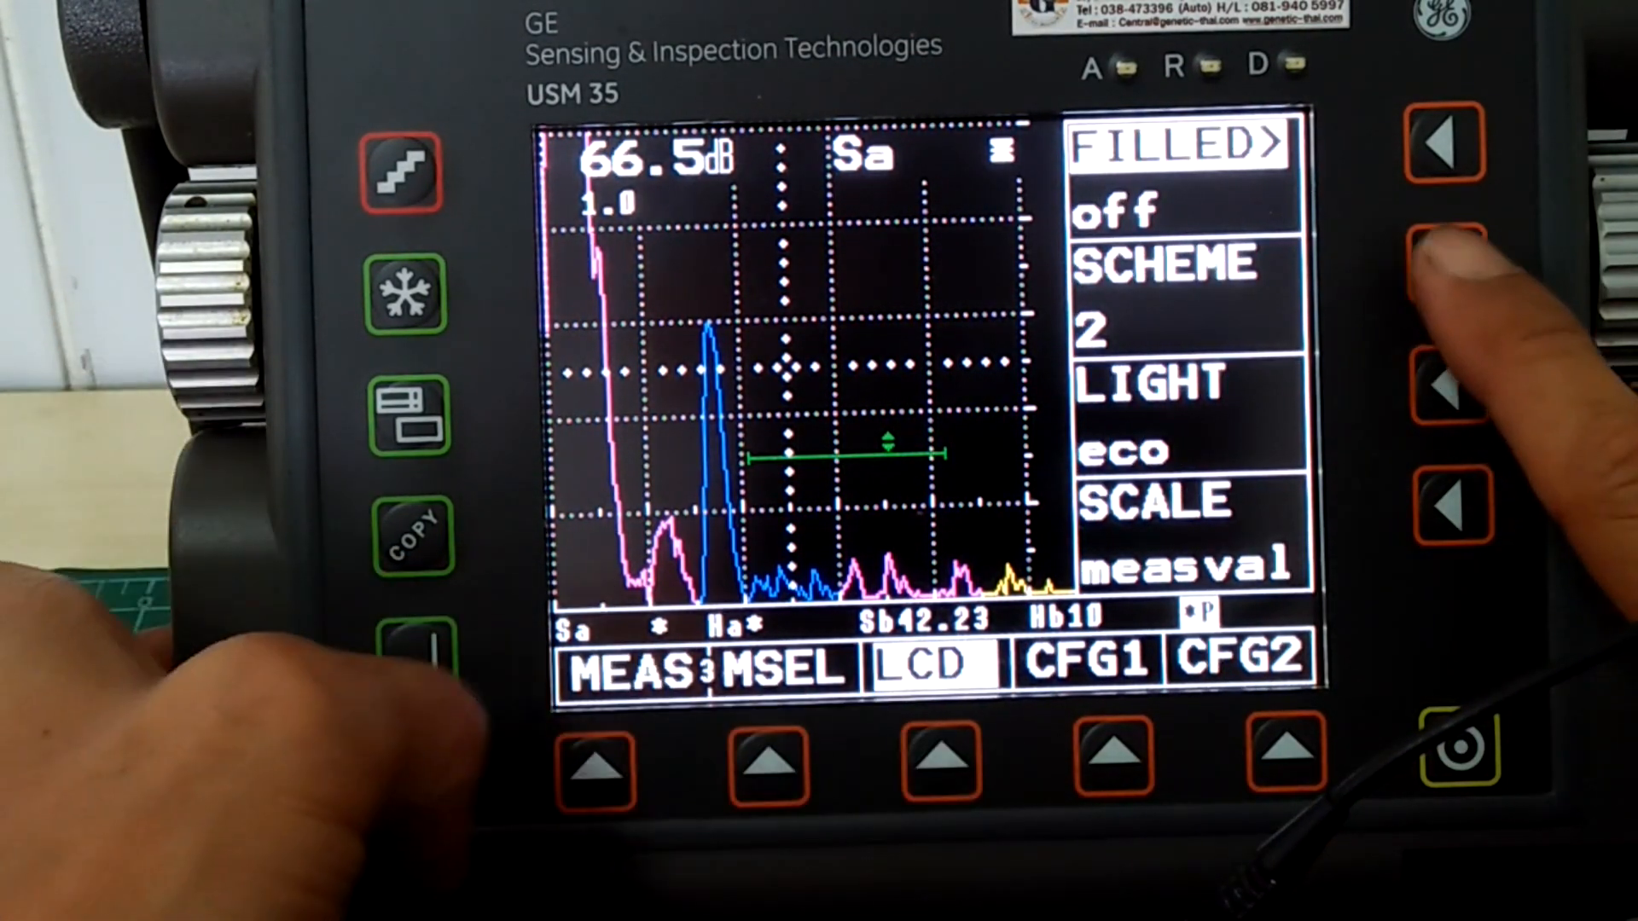
click(1445, 263)
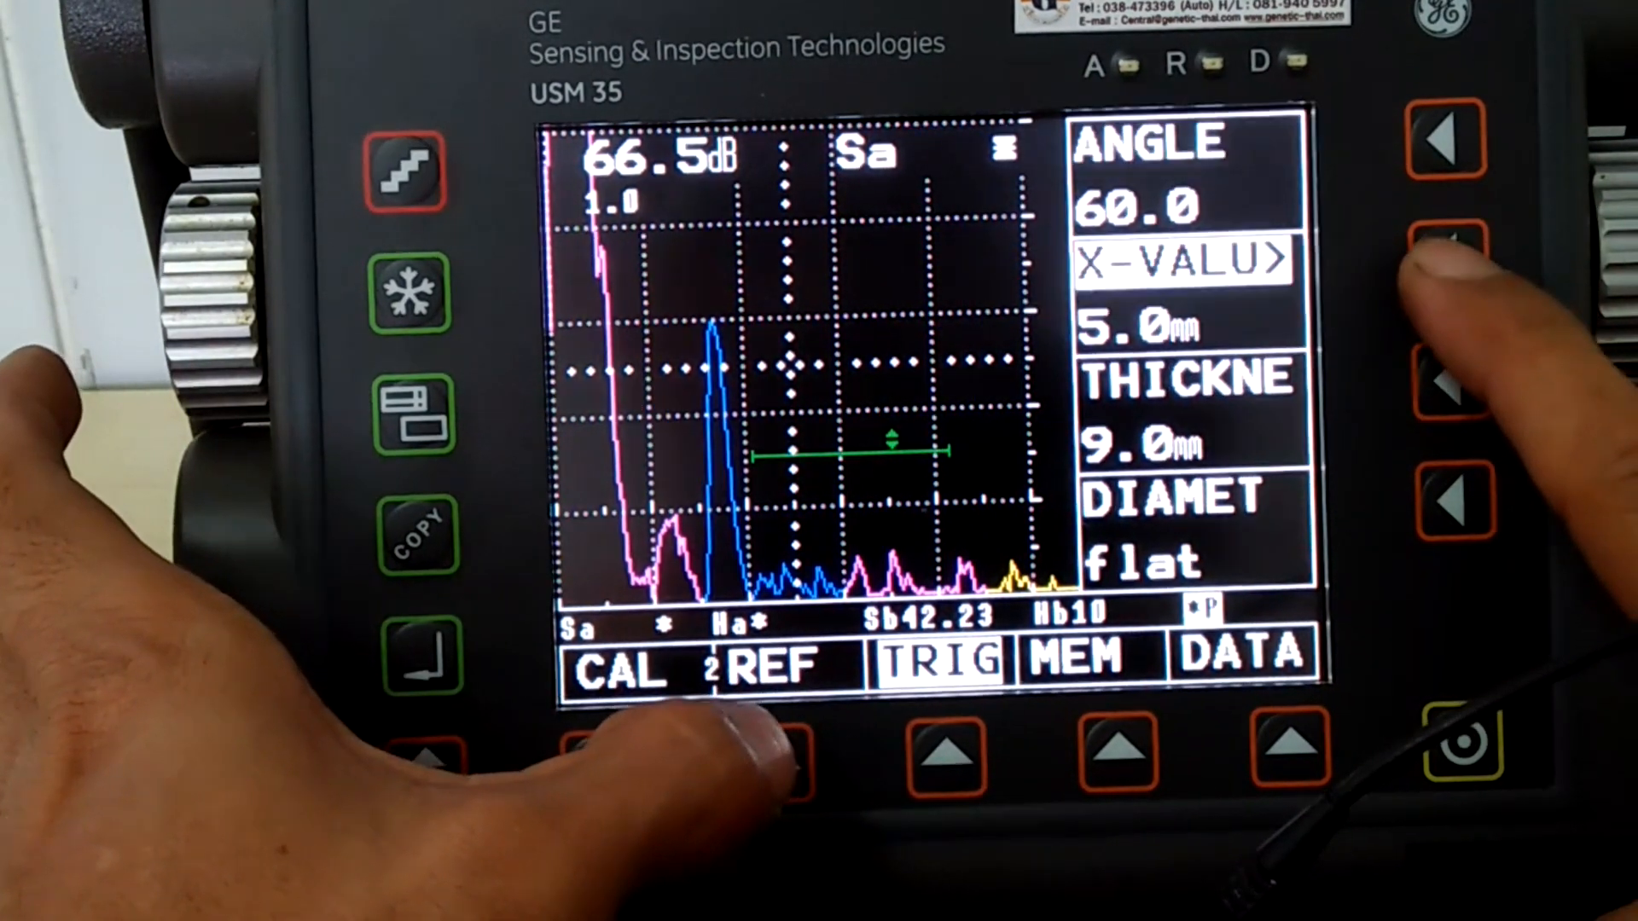
click(1439, 271)
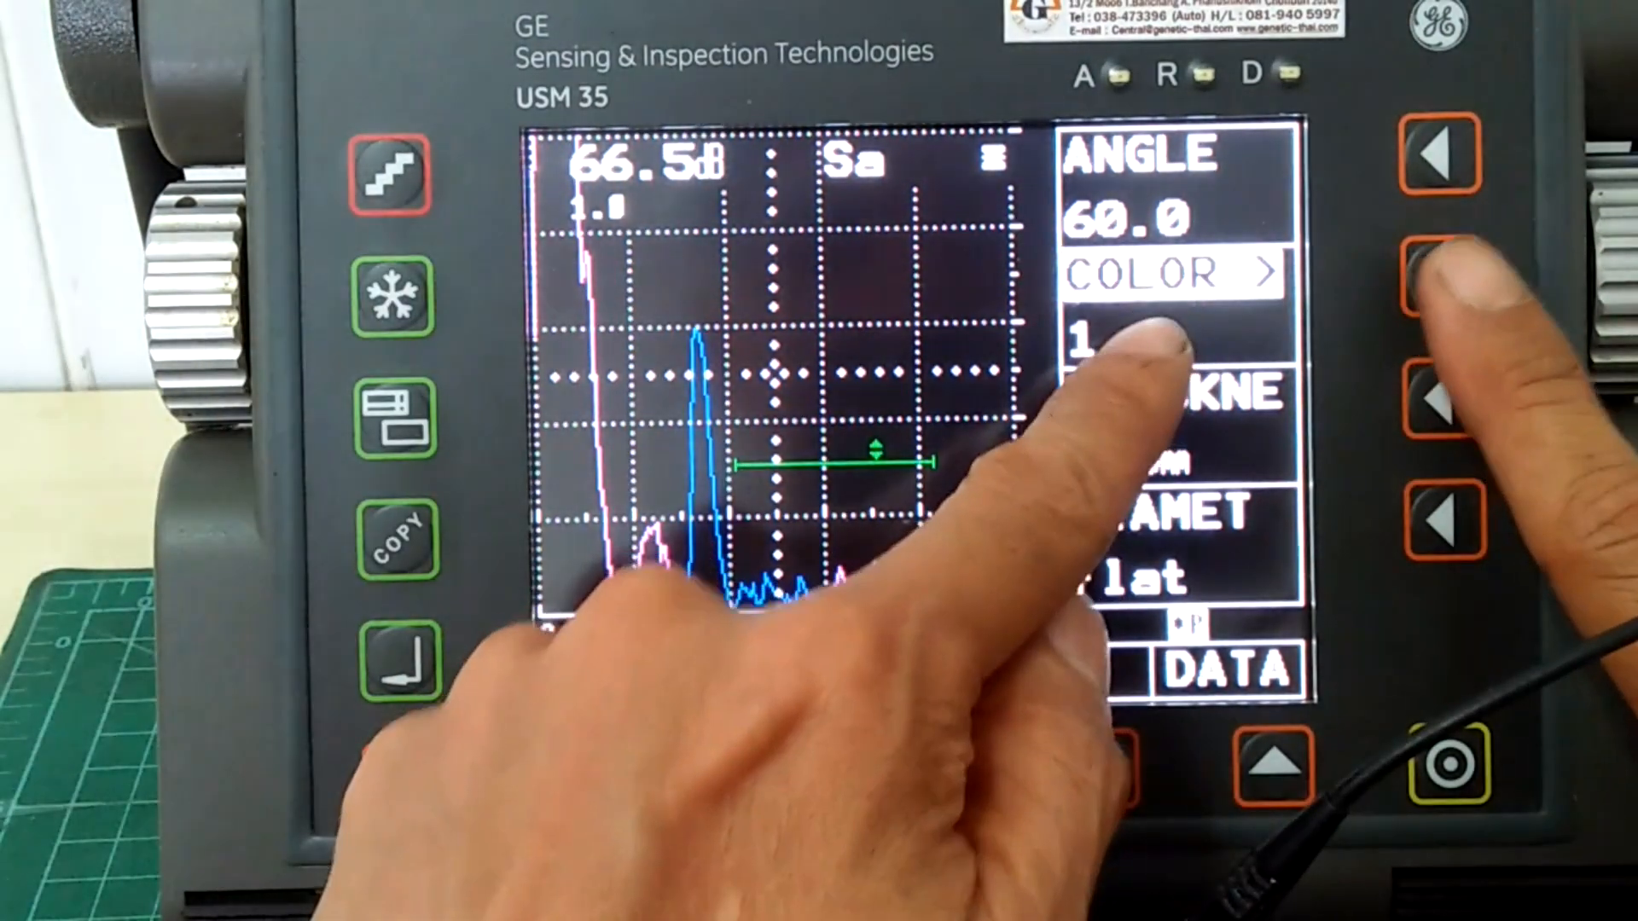
click(1441, 273)
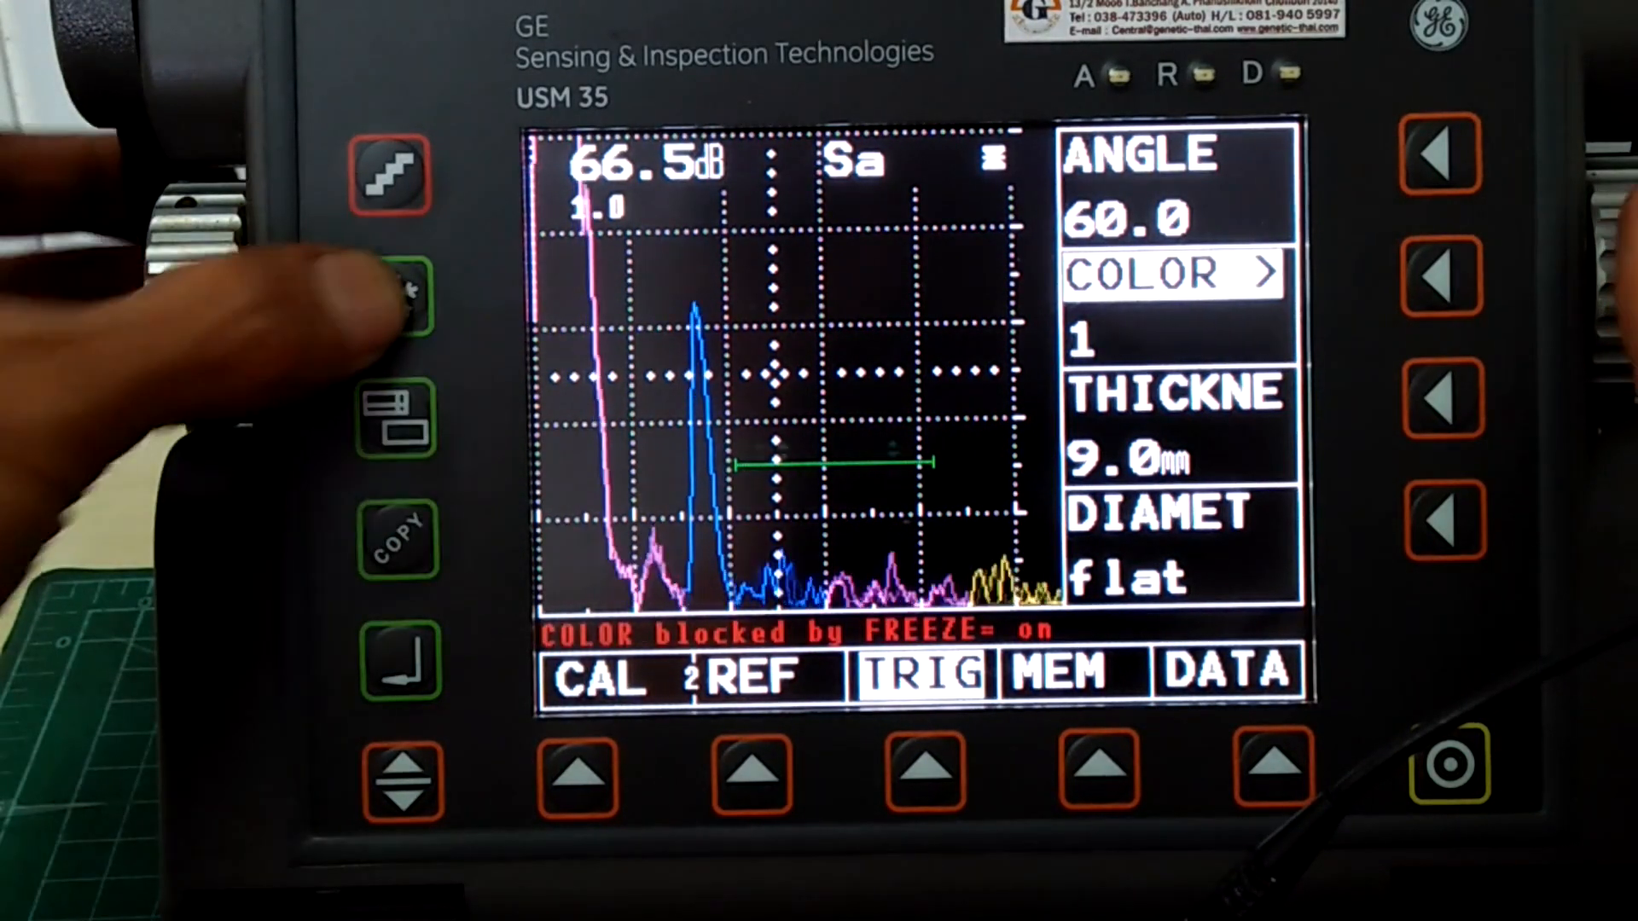
click(395, 297)
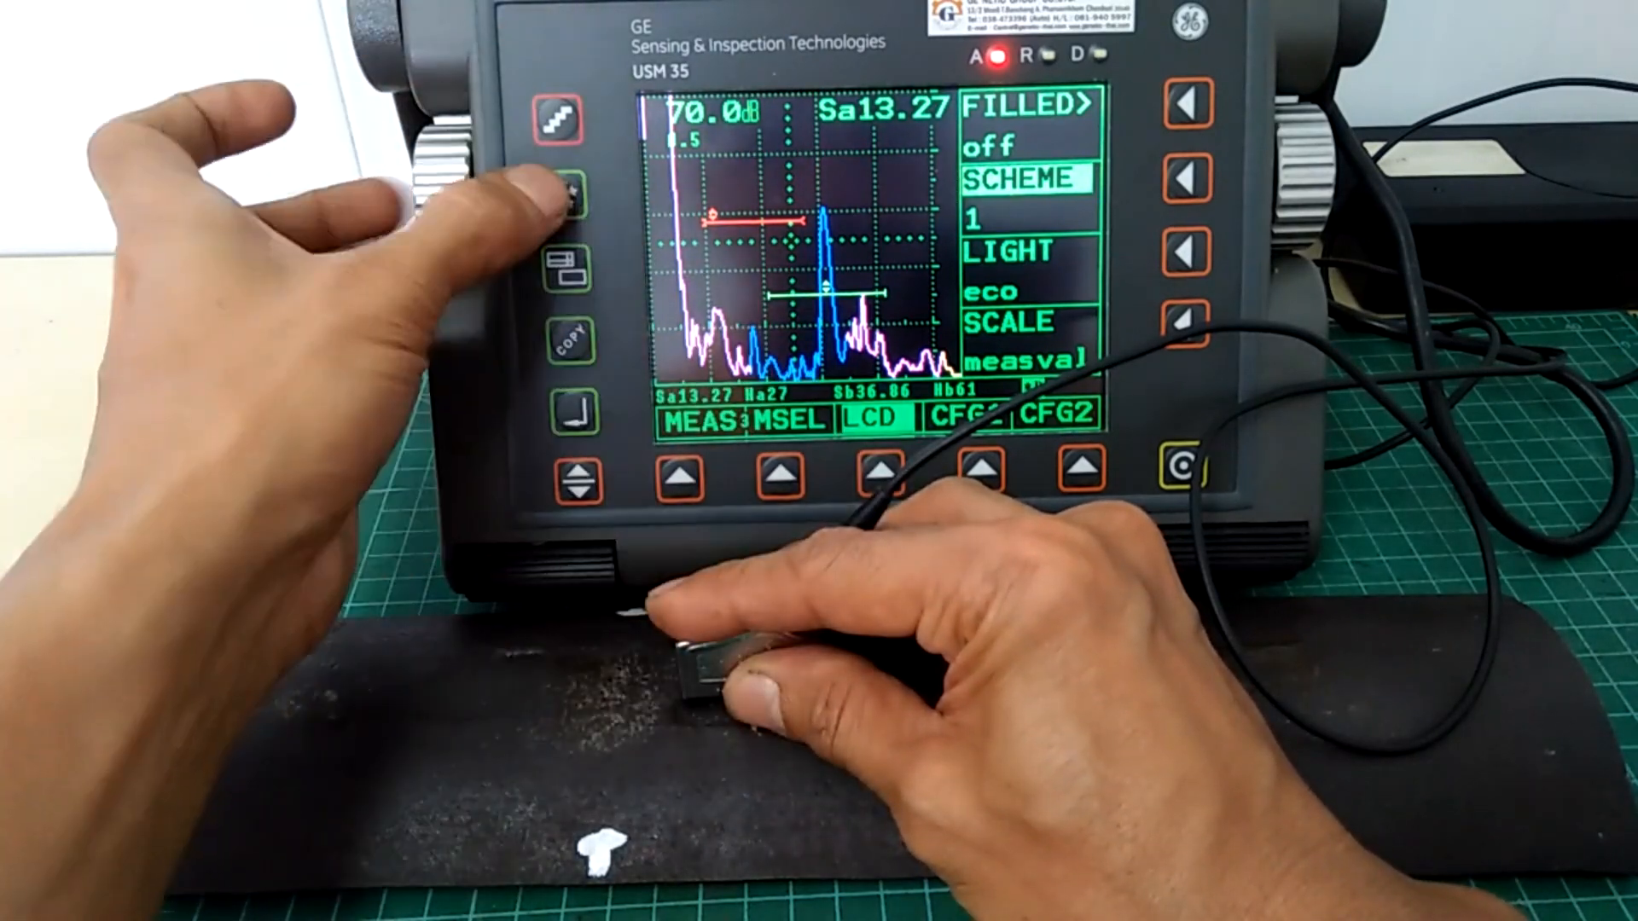
- Configure gate B: bSTART 25.00 mm, bWIDTH 25.00 mm, bTHRSH 34%
click(563, 198)
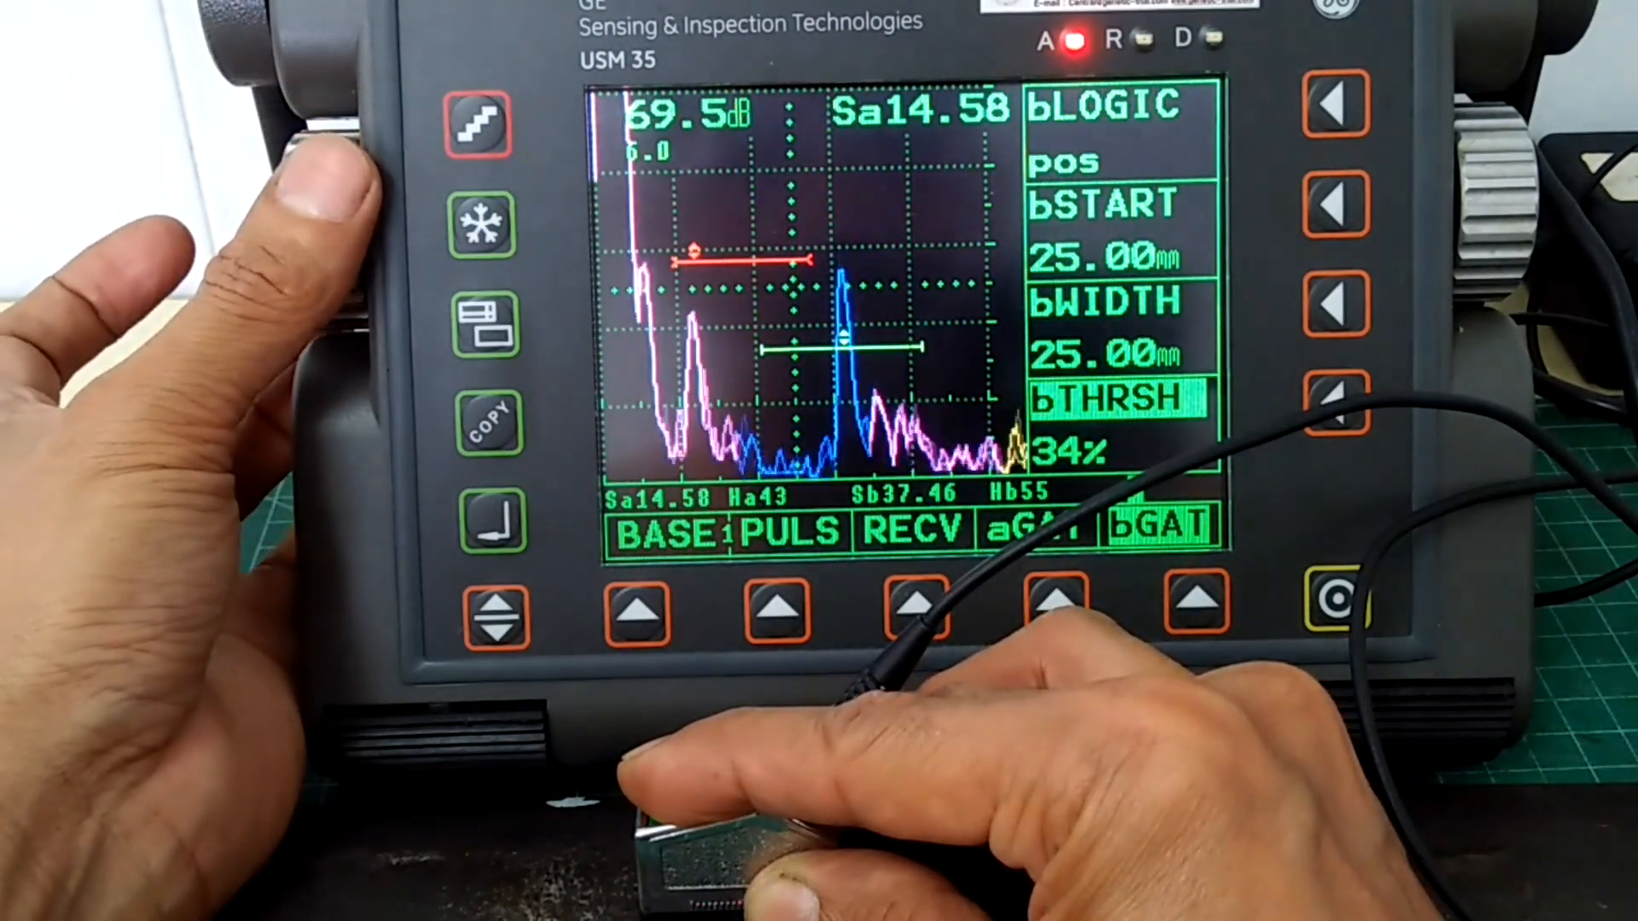
- Gain to 63.5 dB, bTHRSH 30%, then gate A at aSTART 12 mm, aWIDTH 20 mm, aTHRSH 54%
click(481, 225)
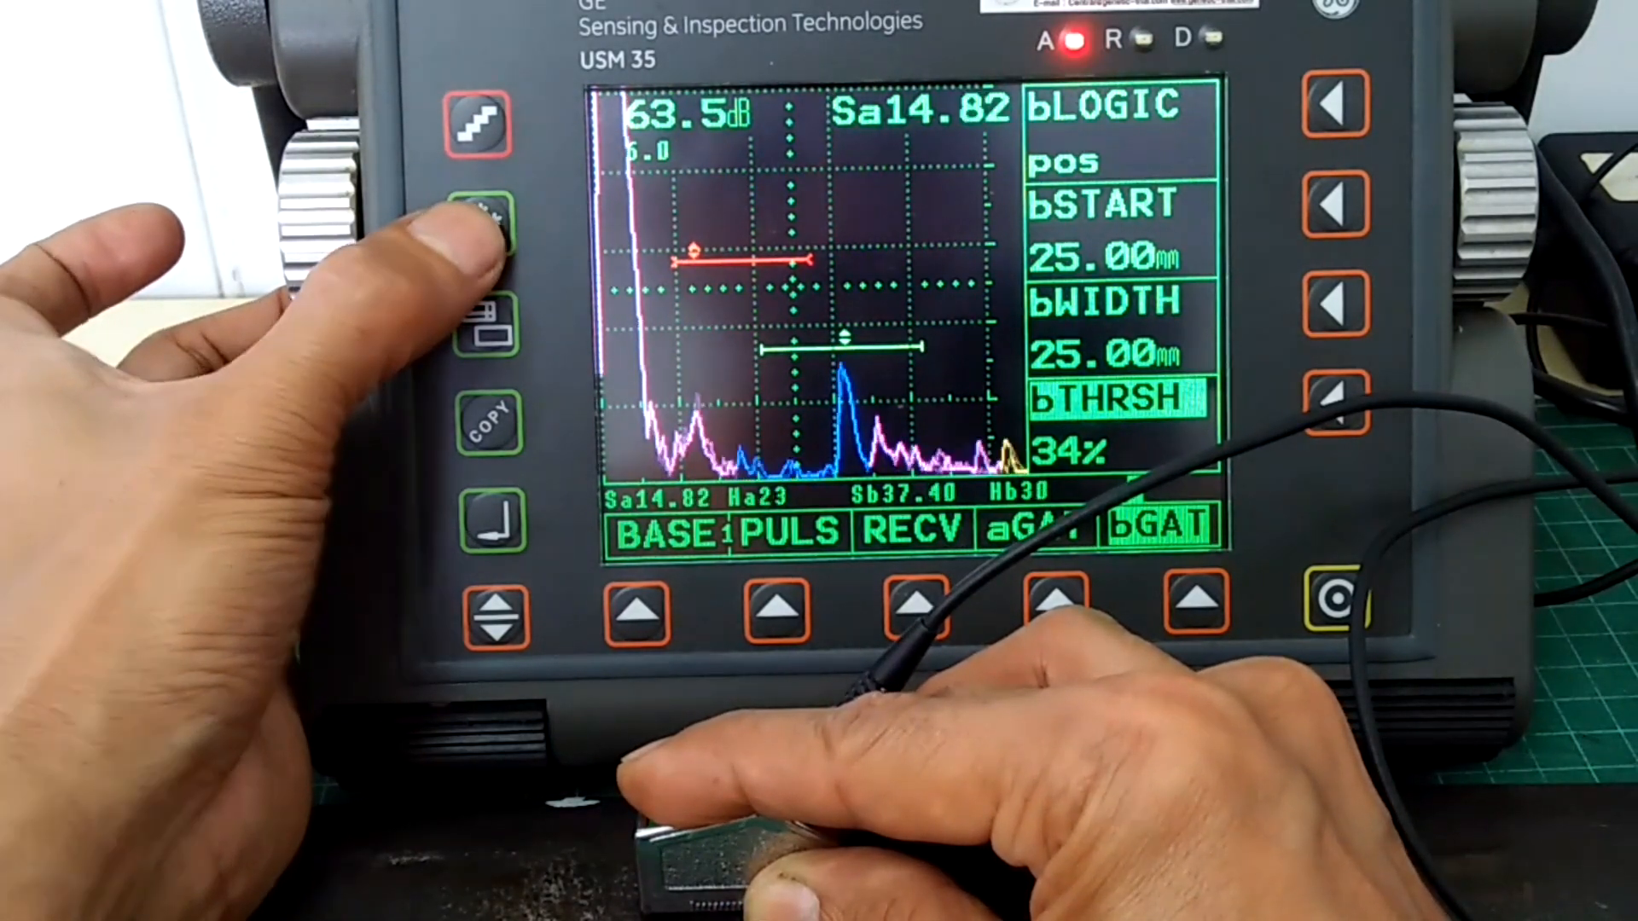
click(483, 227)
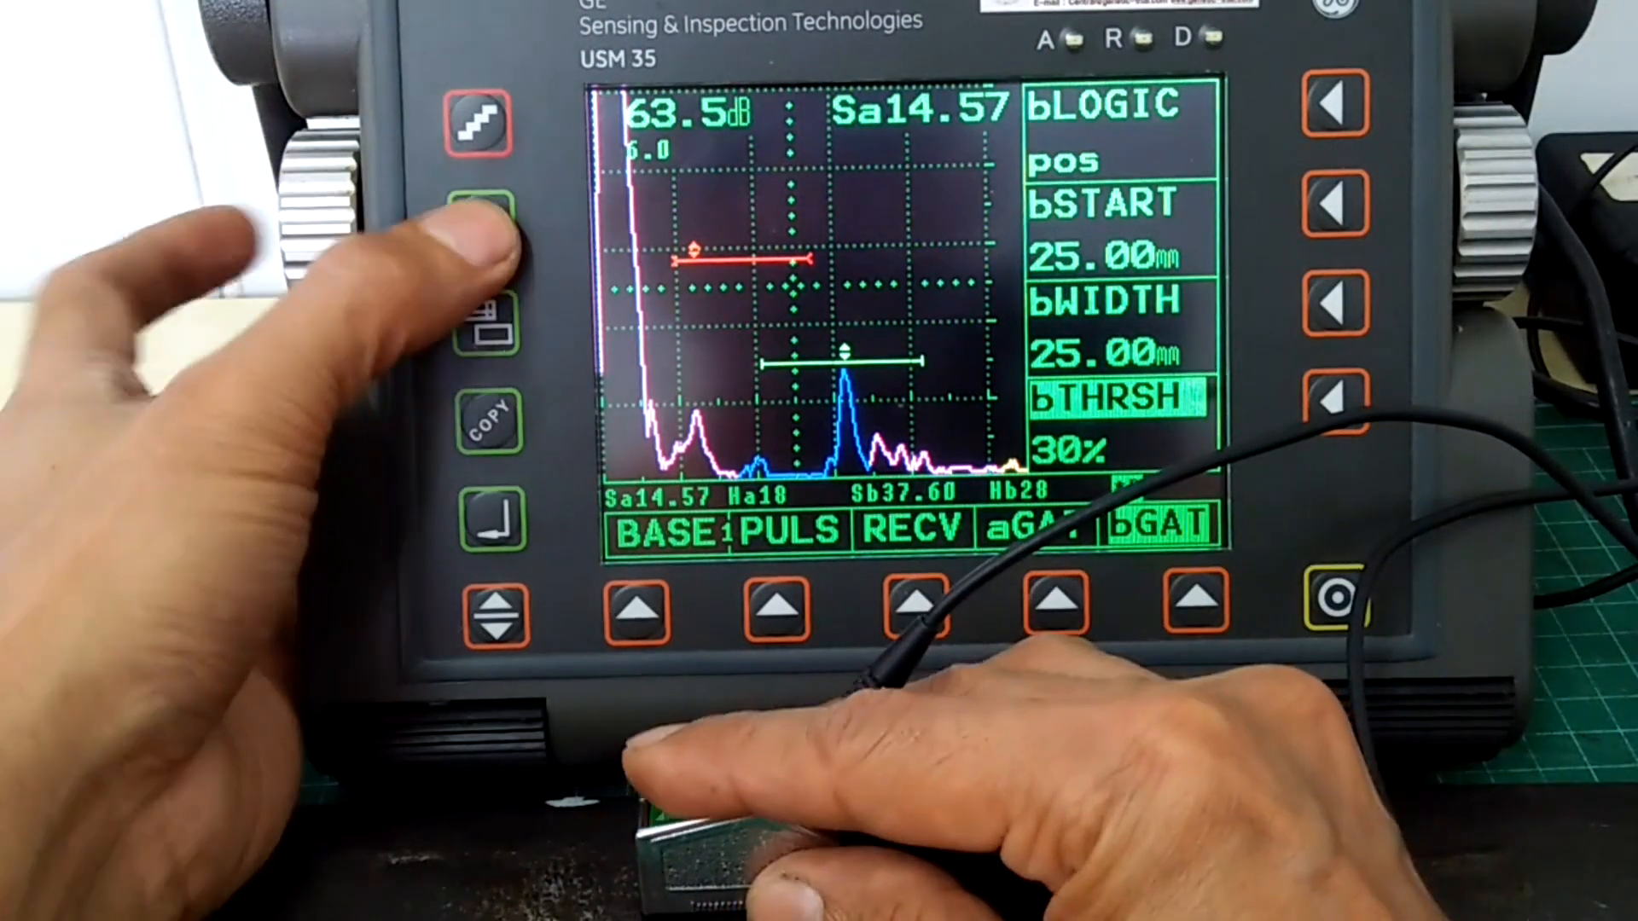
click(483, 220)
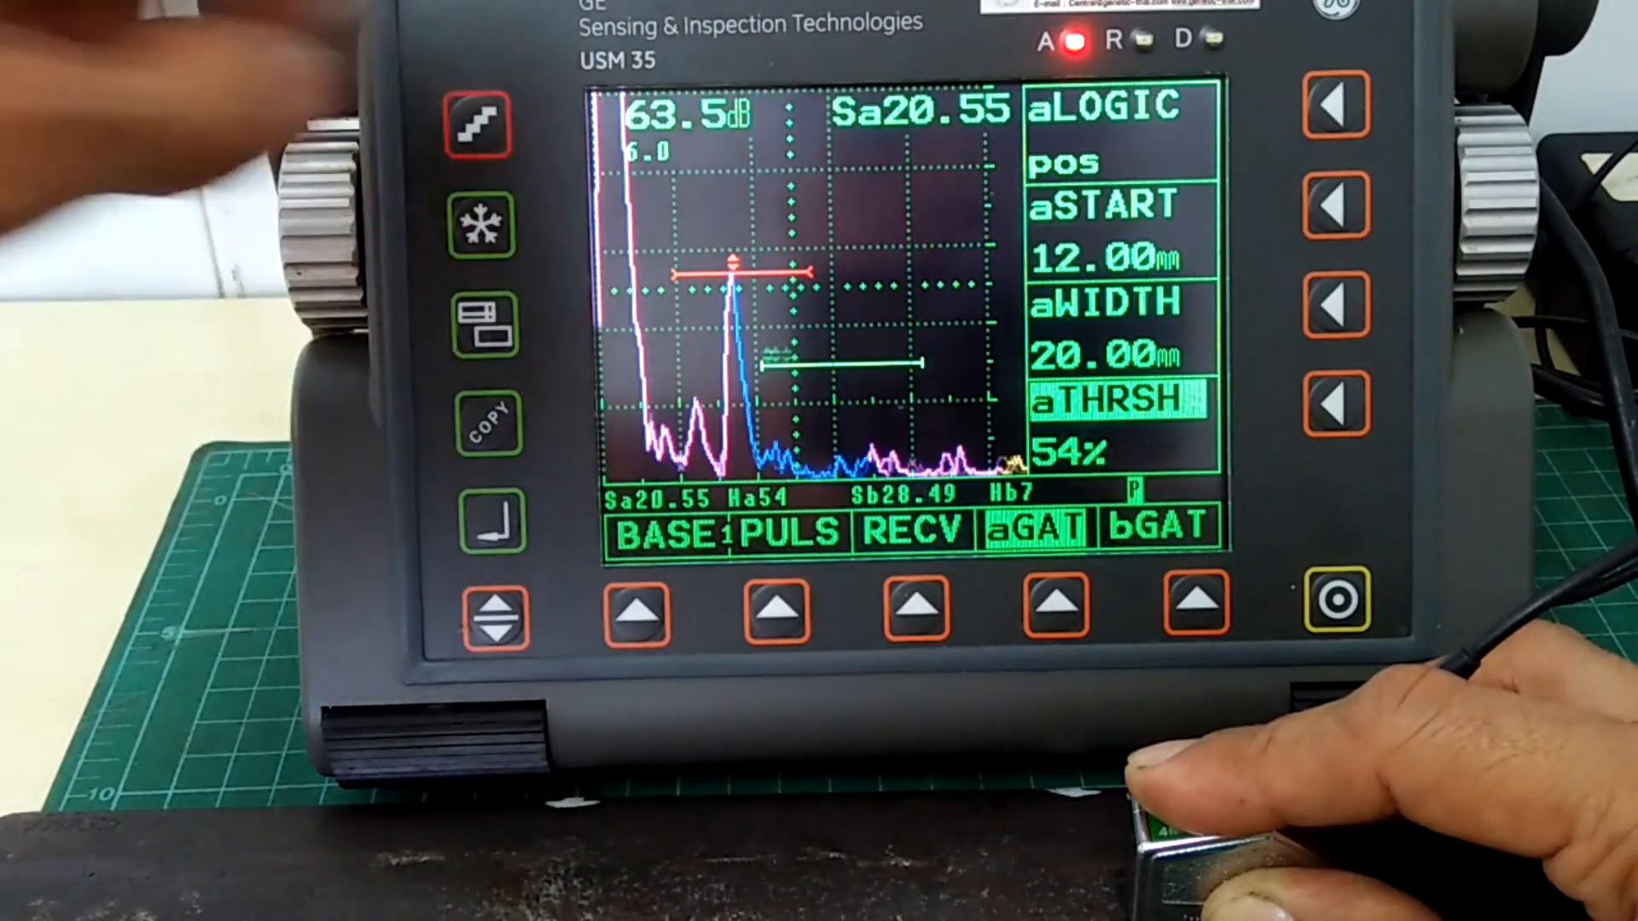
- Reposition gate B to bSTART 35.00 mm and bWIDTH 18.00 mm, keeping the 30% threshold
click(481, 227)
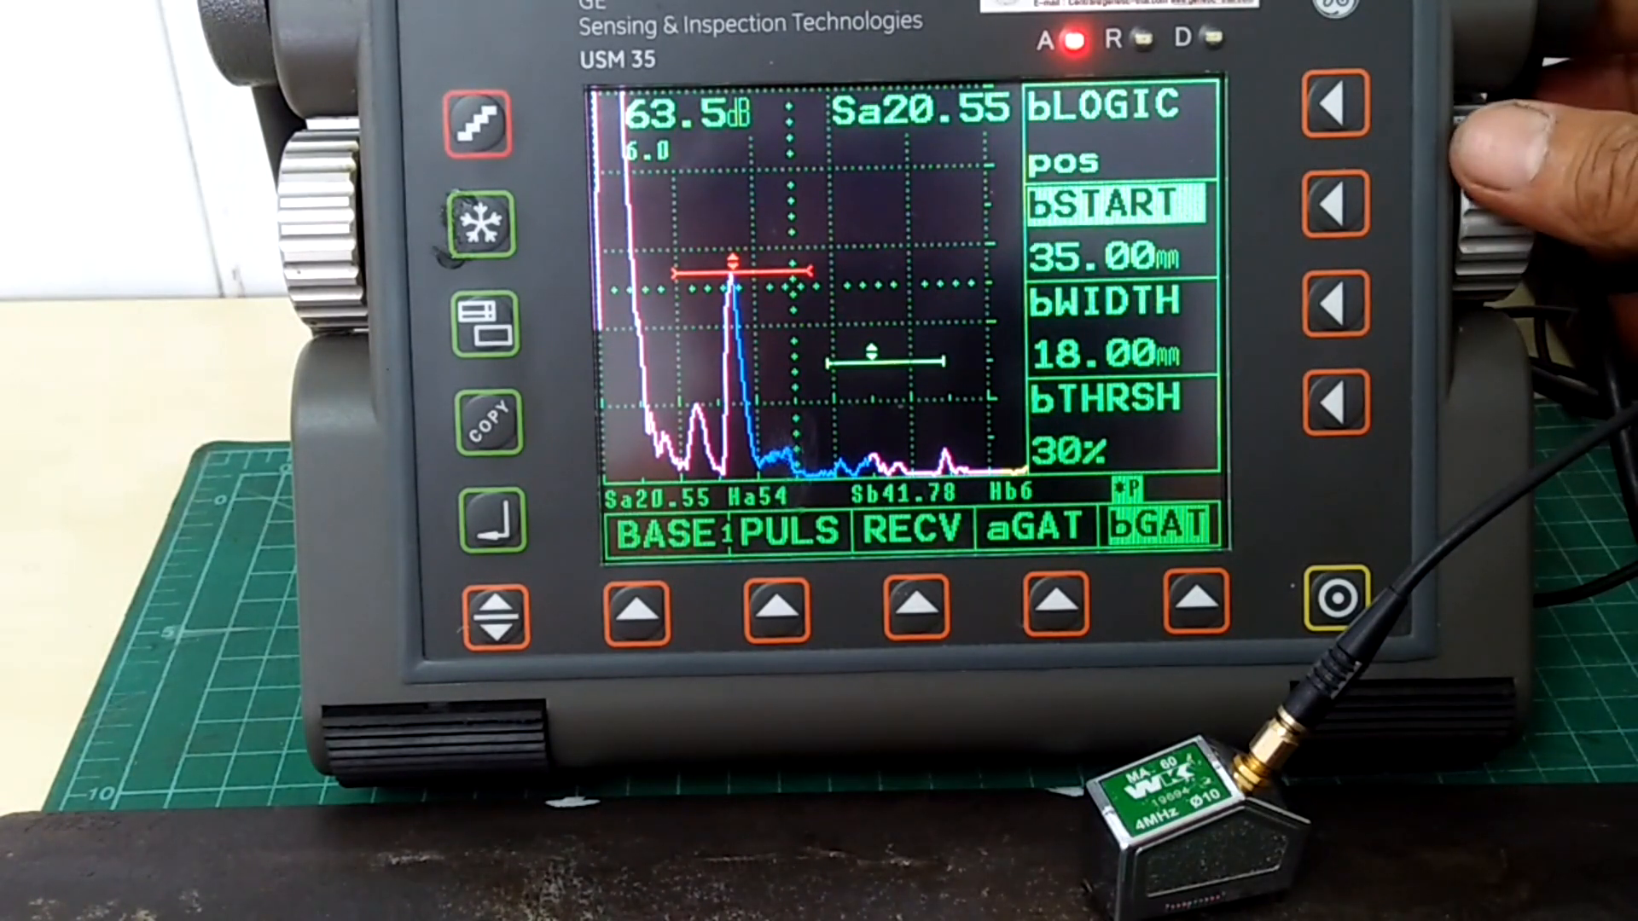
click(1050, 527)
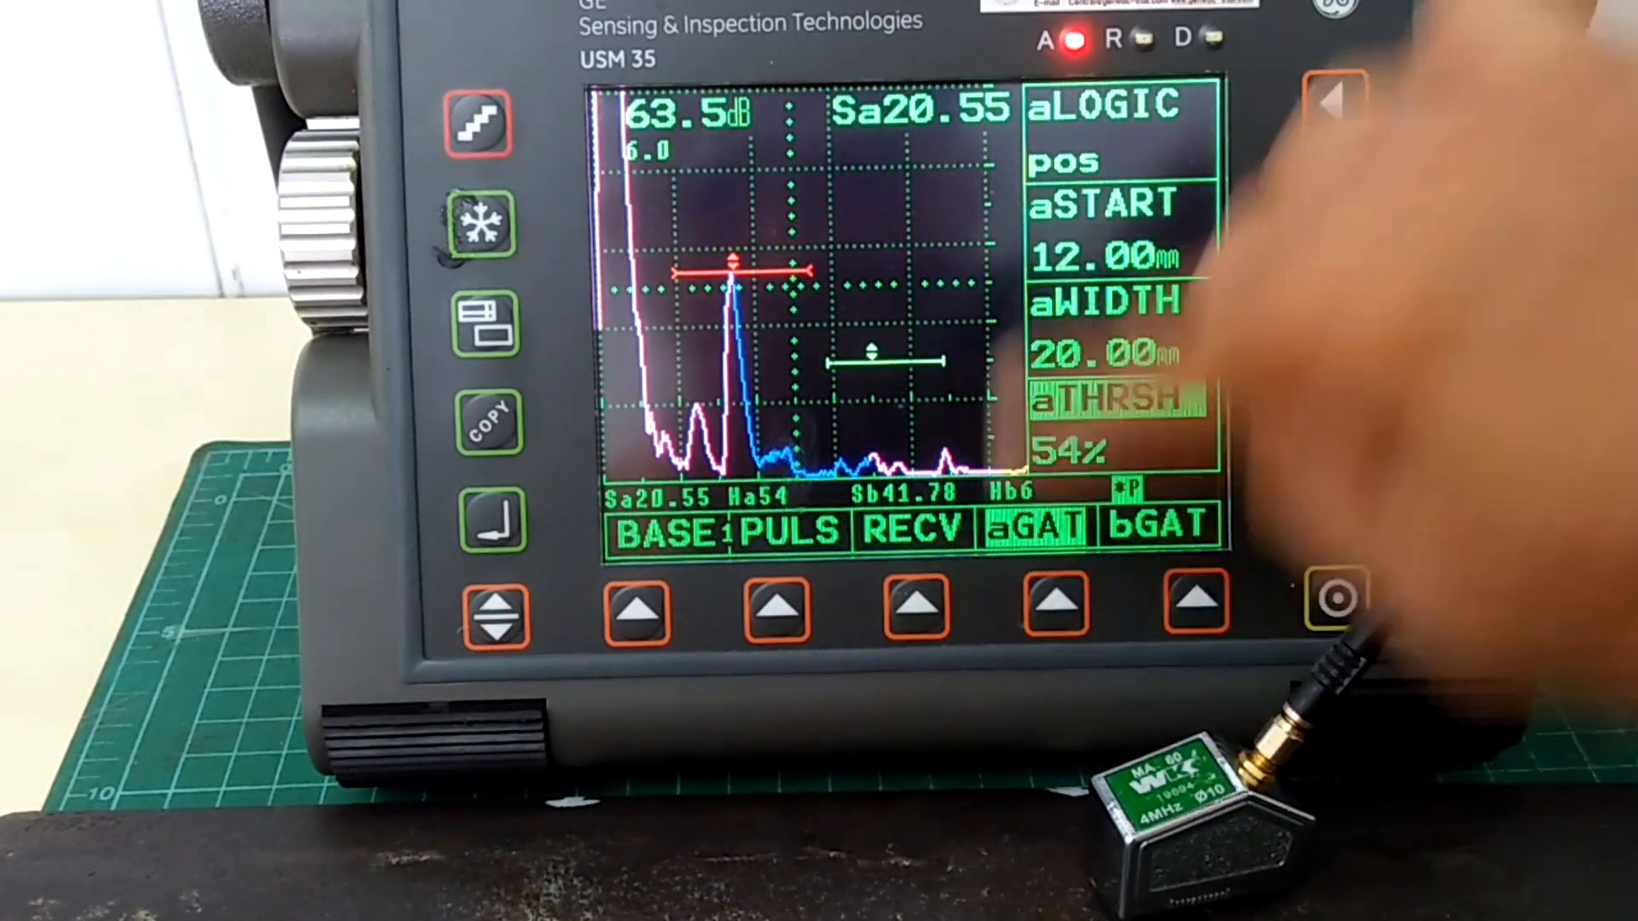